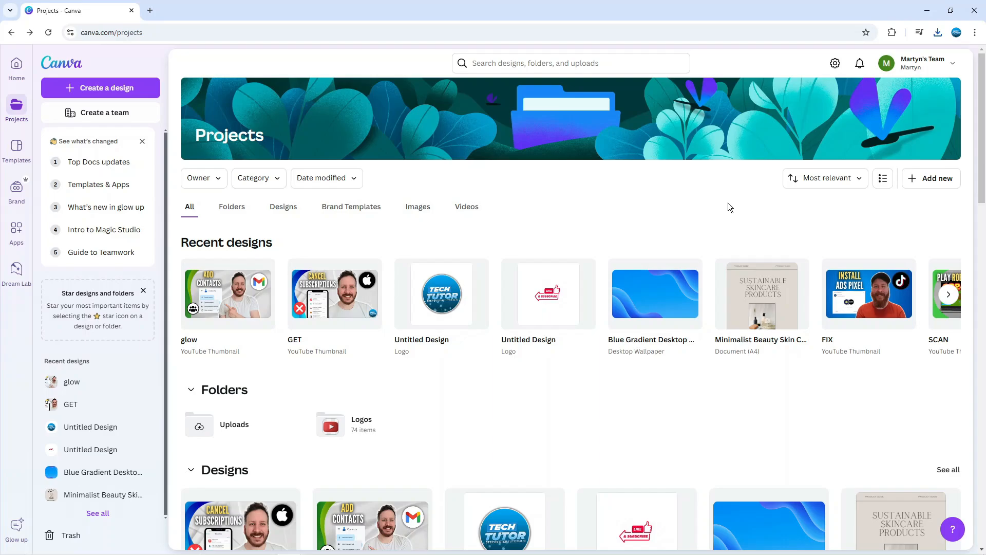
pyautogui.moveTo(656, 205)
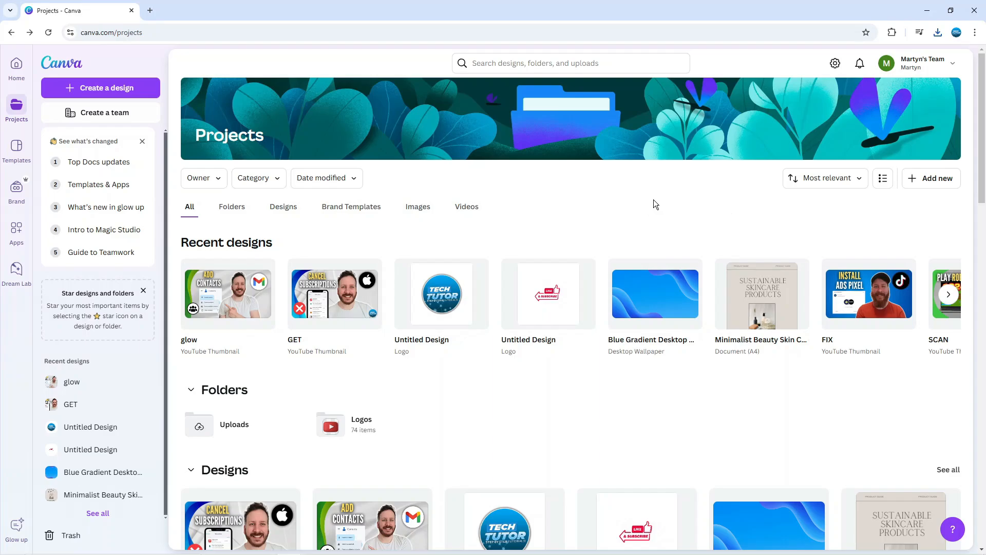
pyautogui.moveTo(655, 206)
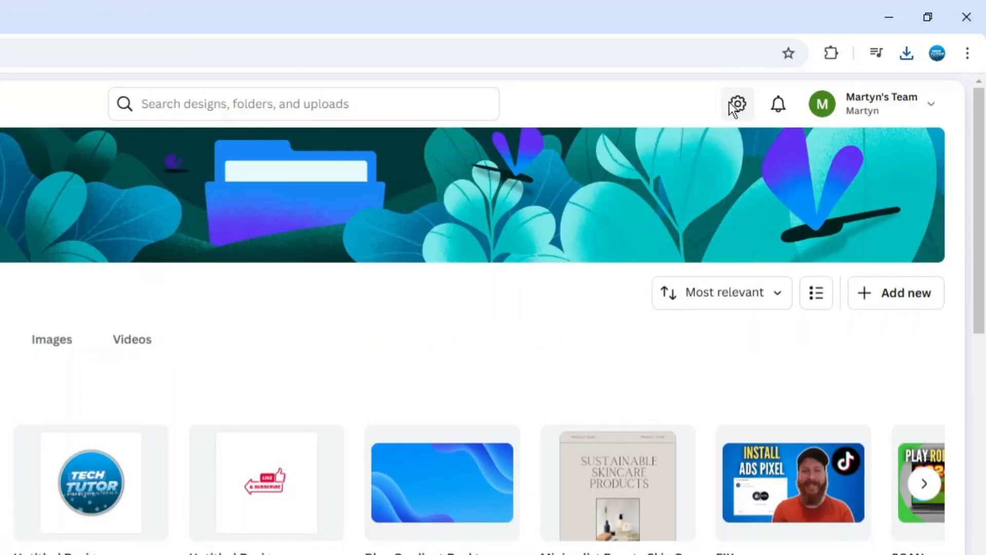
# Open Your account settings from the gear icon in the projects home top bar.
pyautogui.click(736, 104)
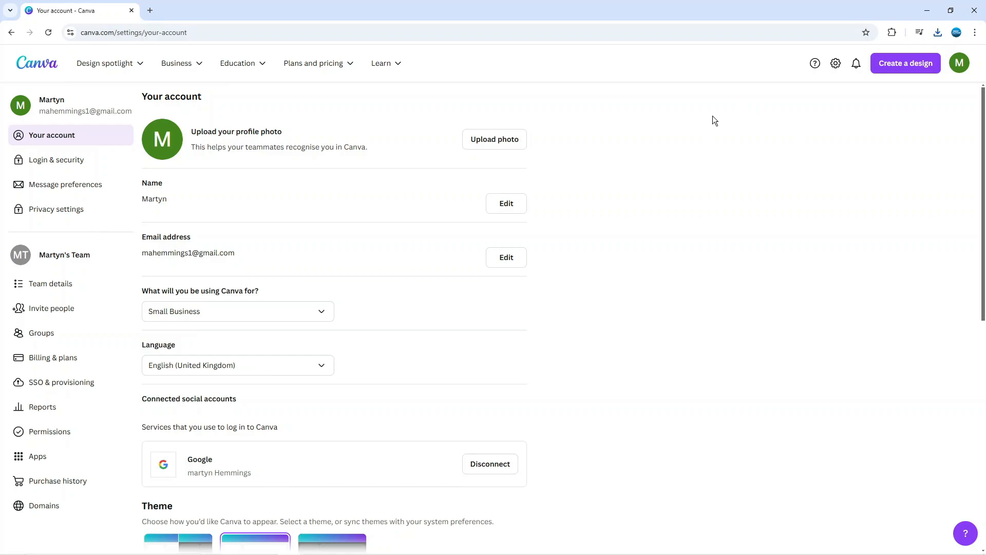
# Select the Dark option under Theme so the interface renders in dark mode.
pyautogui.scroll(-3)
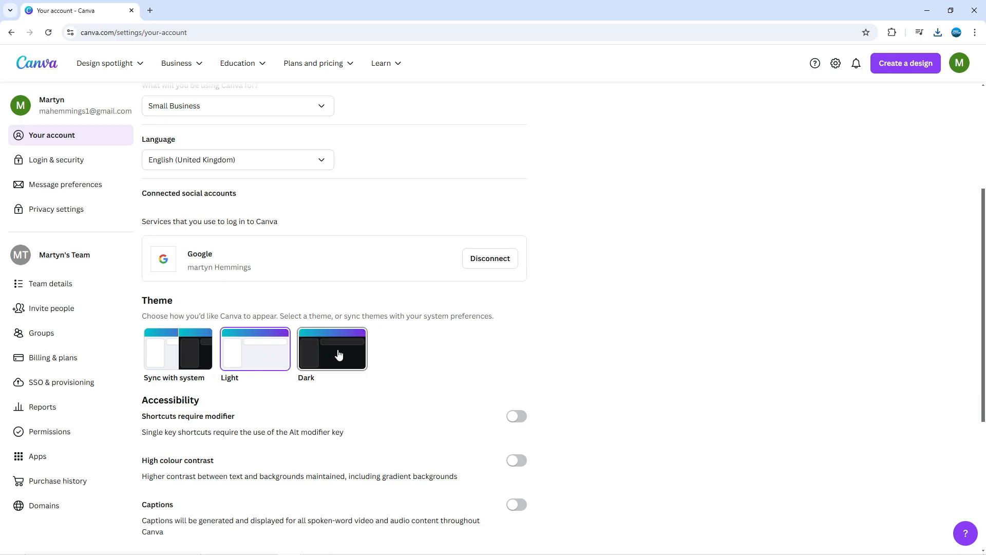
pyautogui.click(332, 348)
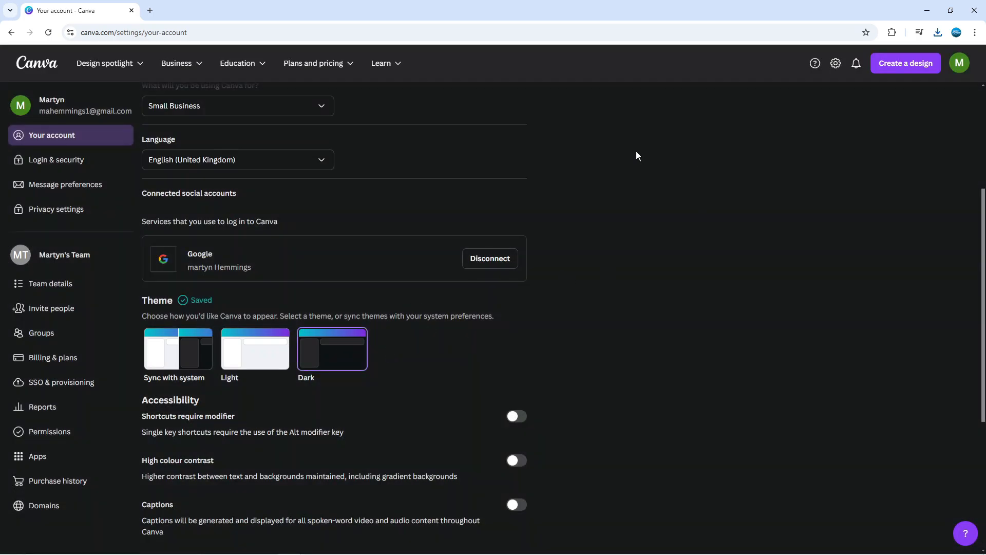